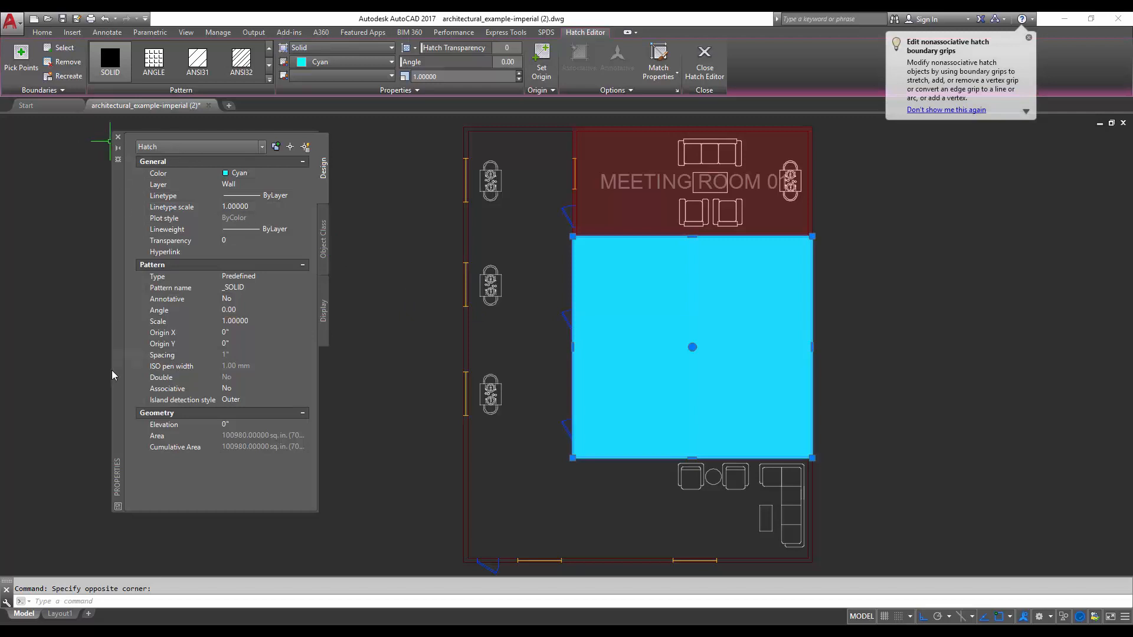
- Set the selected cyan hatch's Transparency to 50 in the Properties palette
{"action": "left_click", "coordinate": [260, 240]}
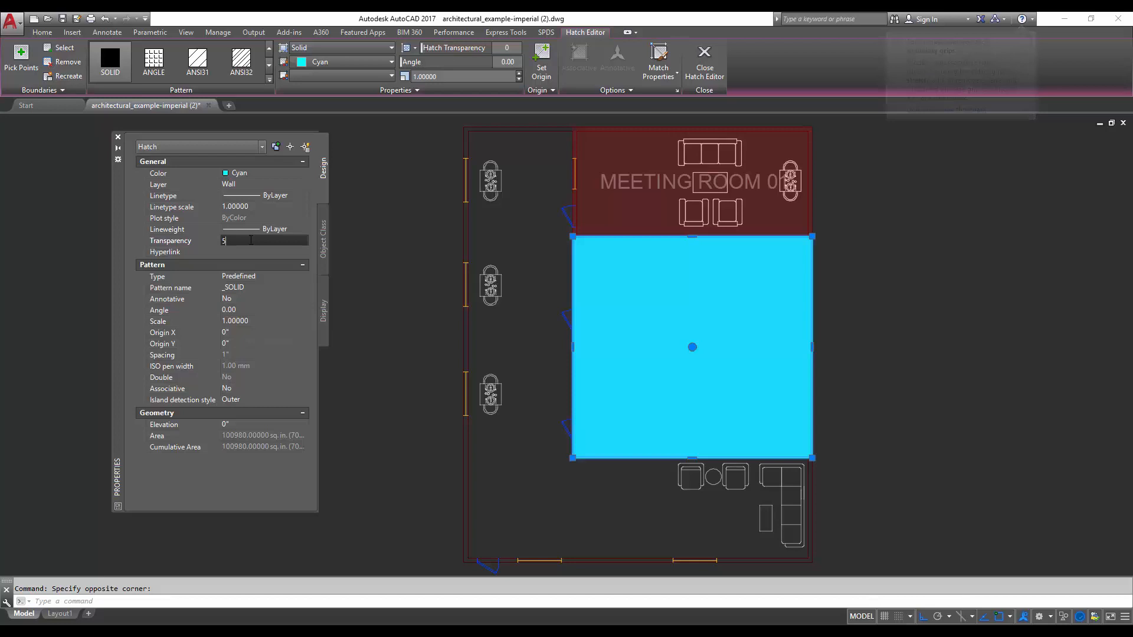
{"action": "type", "text": "50"}
{"action": "type", "text": "75"}
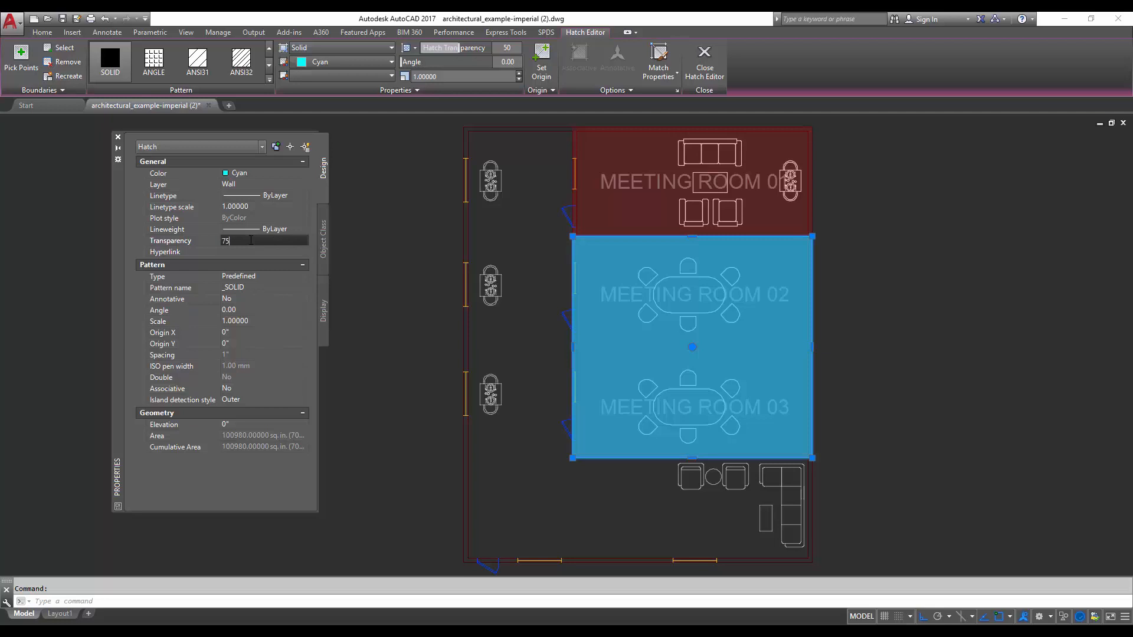
{"action": "key", "text": "Enter"}
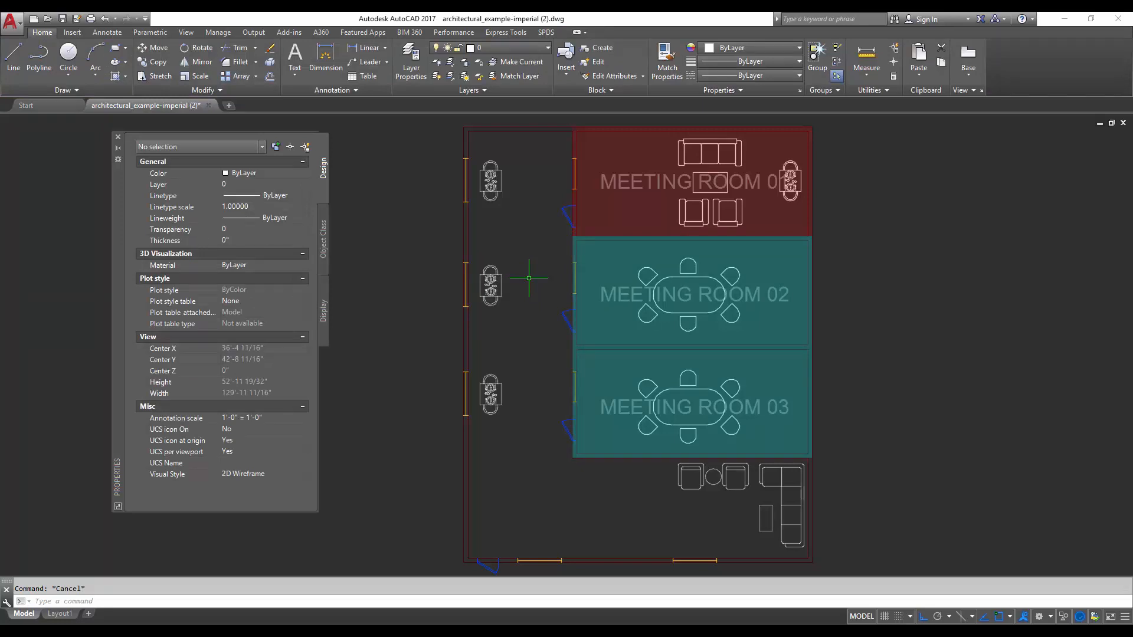
{"action": "mouse_move", "coordinate": [532, 279]}
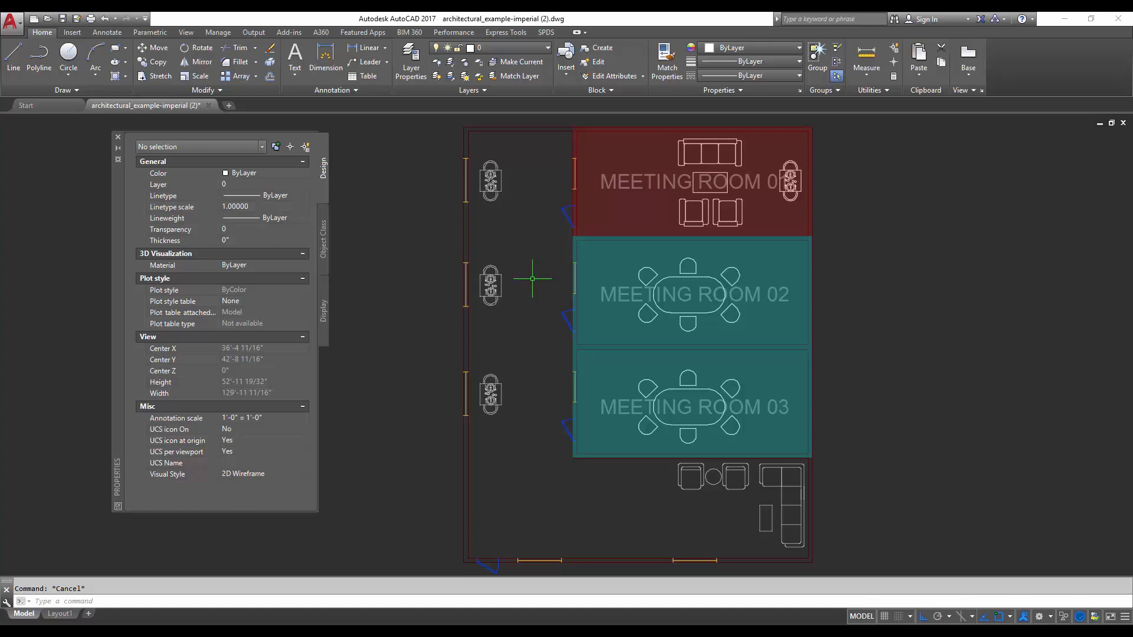
{"action": "mouse_move", "coordinate": [581, 508]}
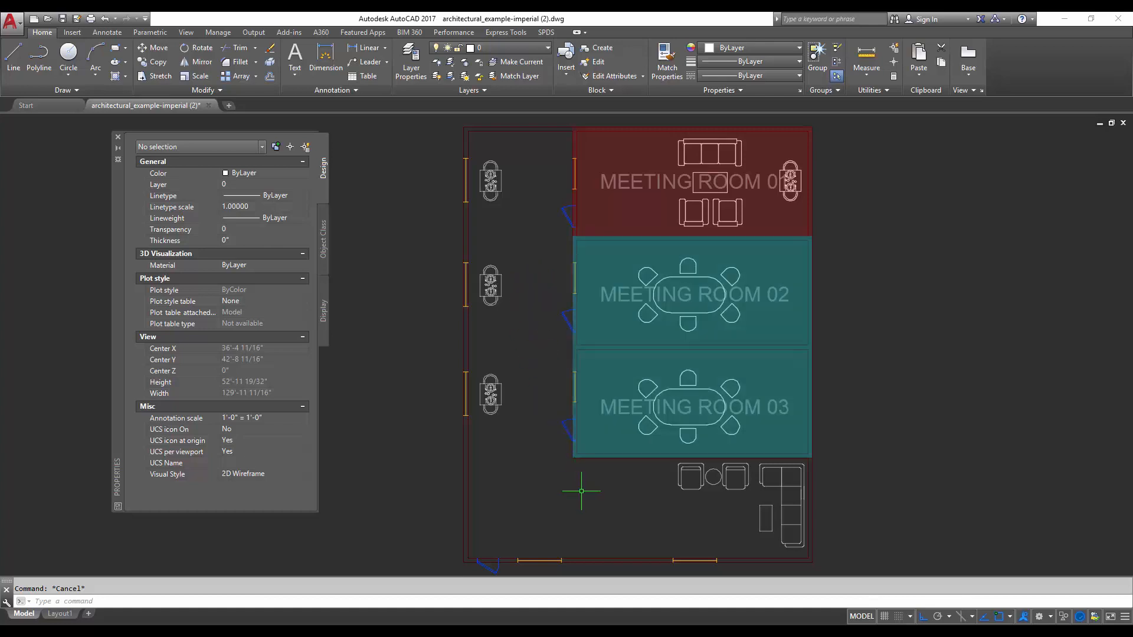
{"action": "mouse_move", "coordinate": [609, 485]}
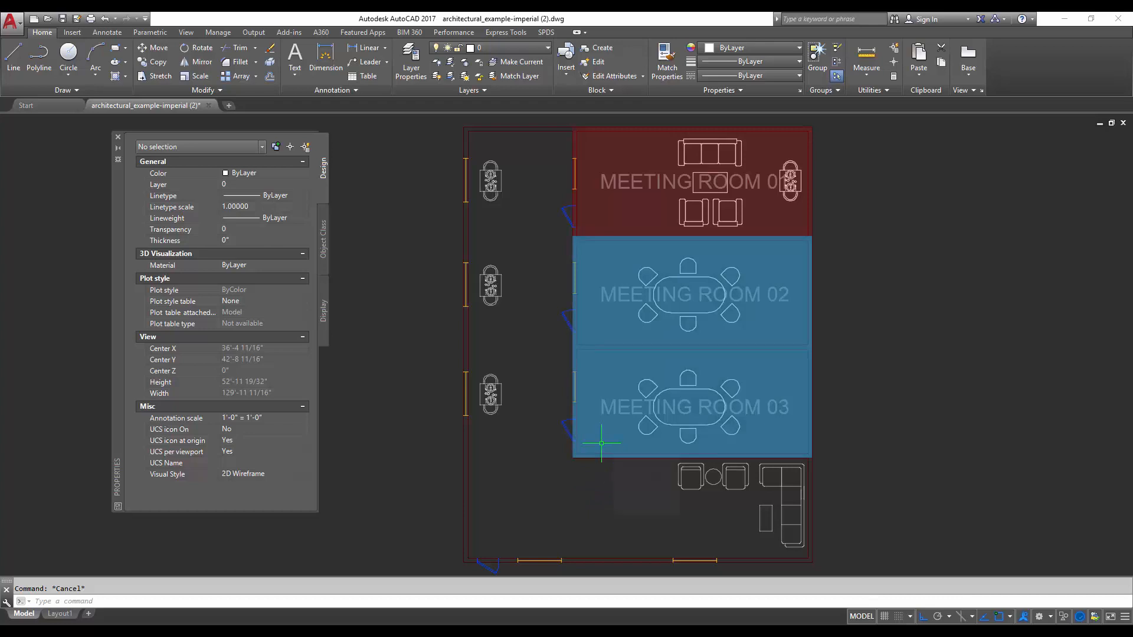
{"action": "mouse_move", "coordinate": [600, 443]}
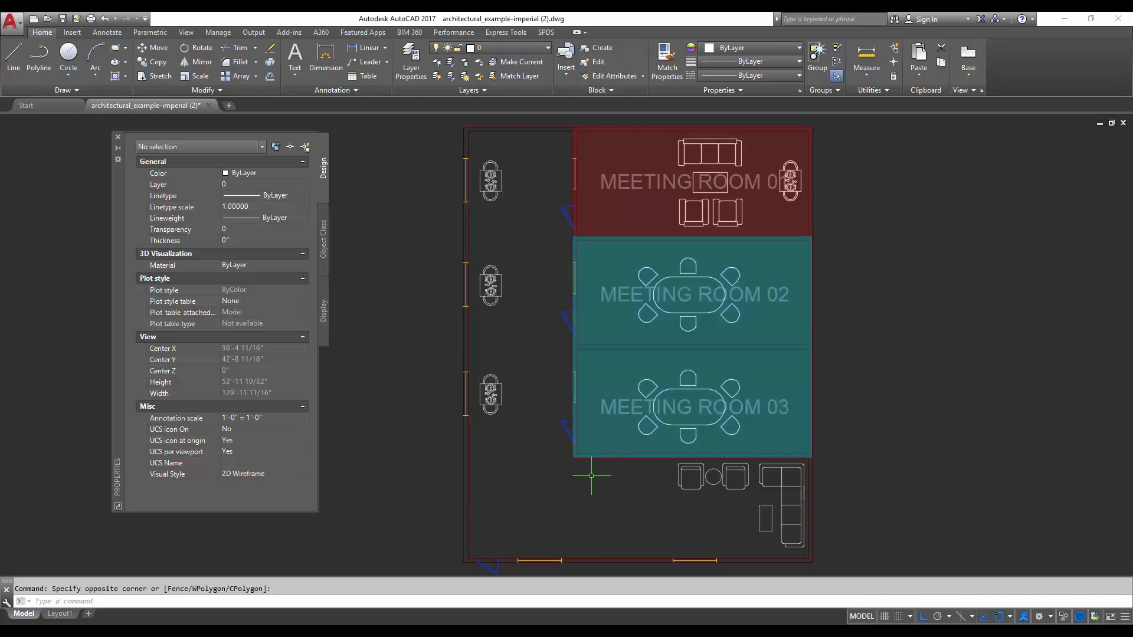
{"action": "mouse_move", "coordinate": [557, 326]}
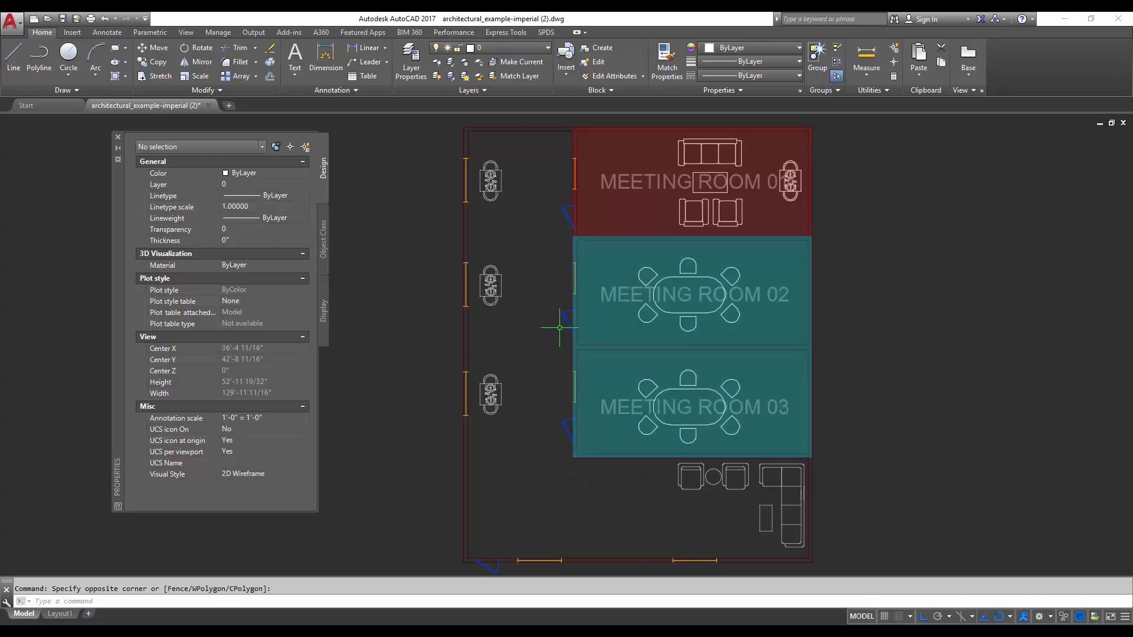
{"action": "mouse_move", "coordinate": [594, 308]}
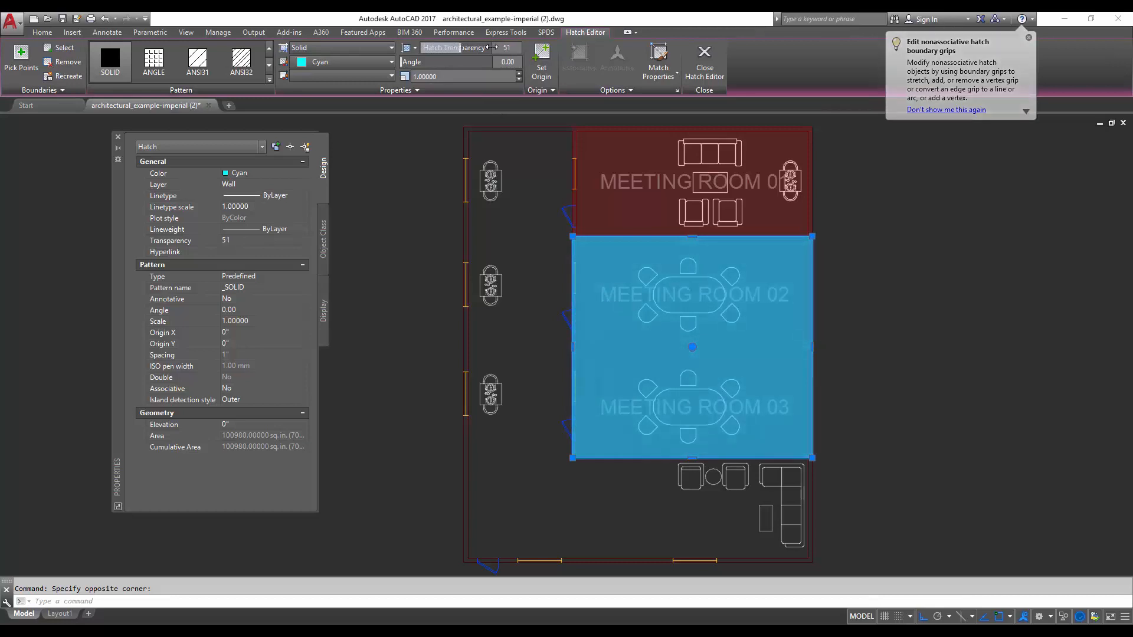
- Erase the coloured meeting-room hatches using the ribbon, leaving the plain plan
{"action": "left_click", "coordinate": [1030, 36]}
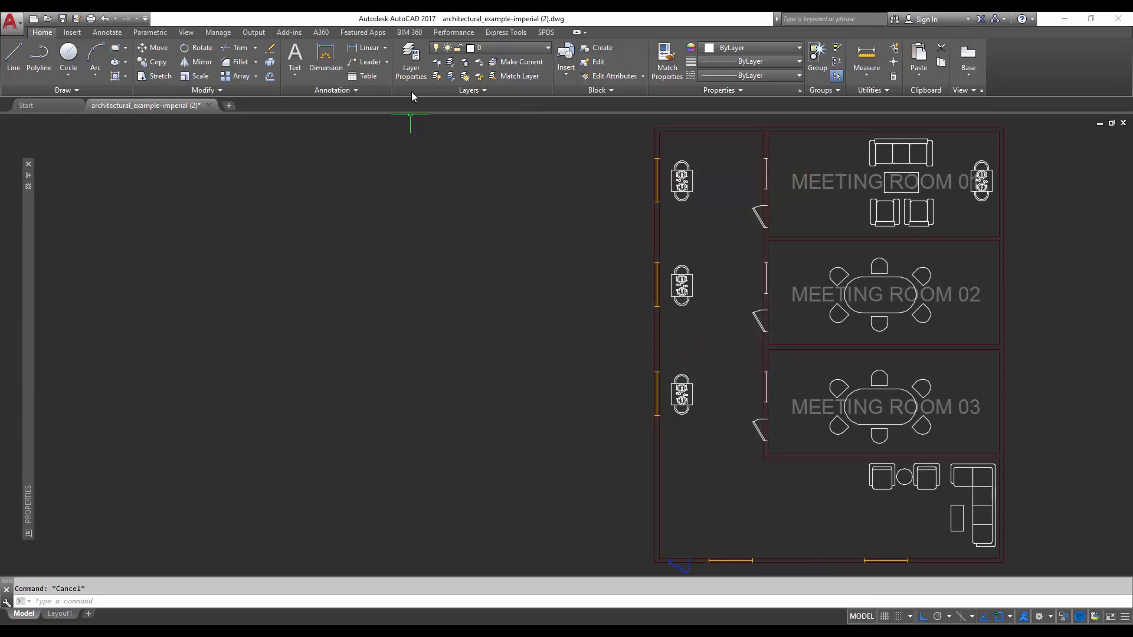
{"action": "mouse_move", "coordinate": [416, 75]}
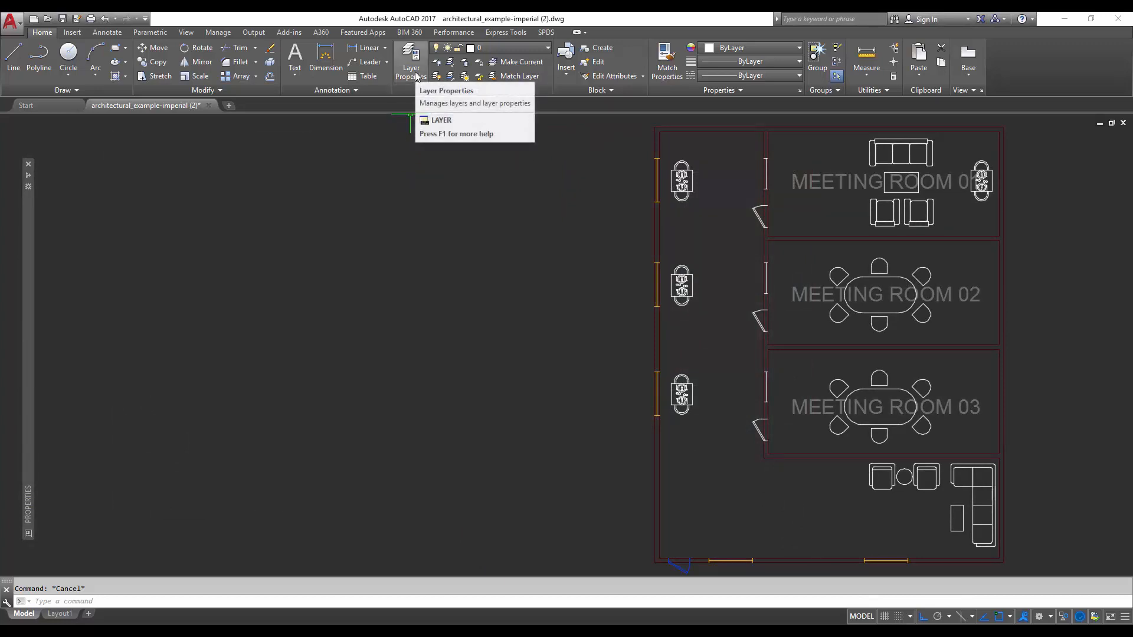
- Give the Reference layer a transparency of 5 in the Layer Properties Manager
{"action": "left_click", "coordinate": [410, 57]}
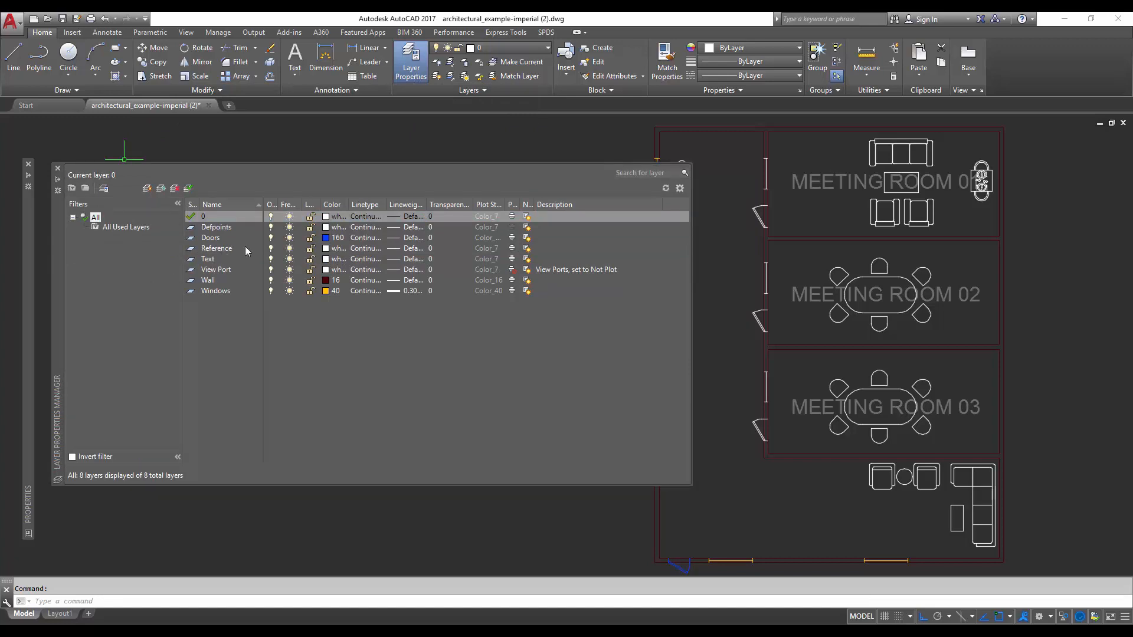
{"action": "left_click", "coordinate": [224, 217]}
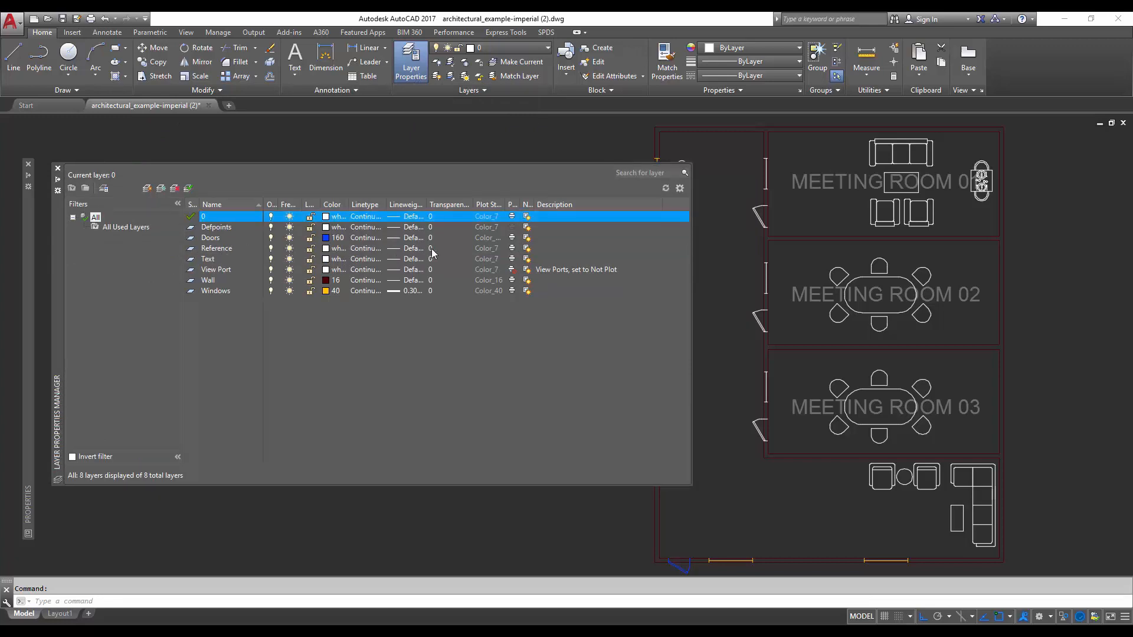
{"action": "left_click", "coordinate": [430, 248]}
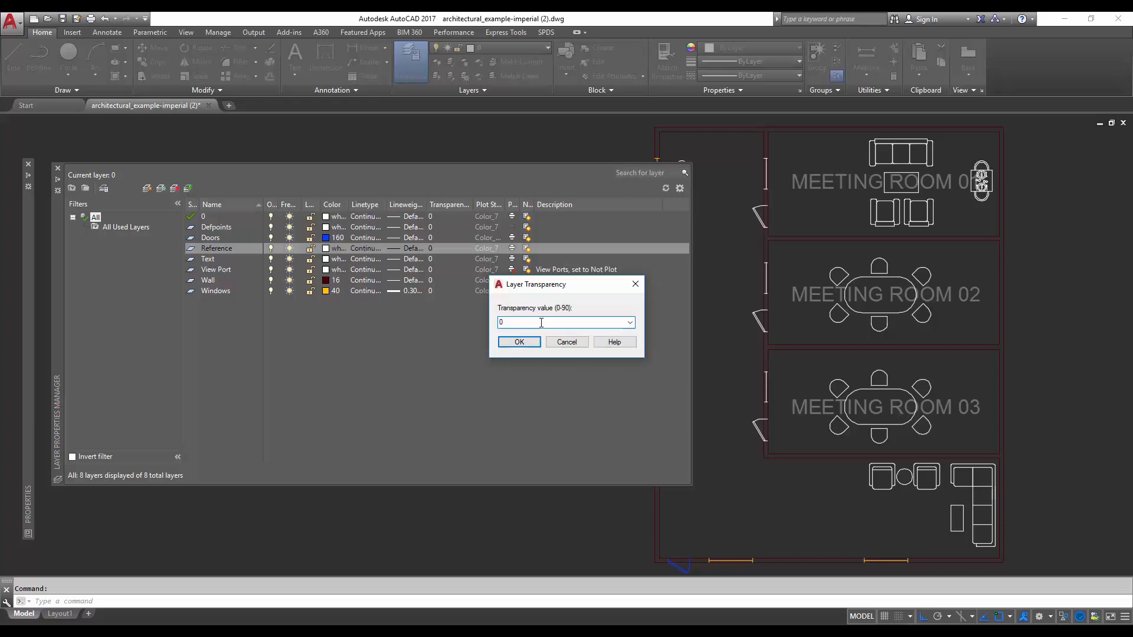
{"action": "type", "text": "5"}
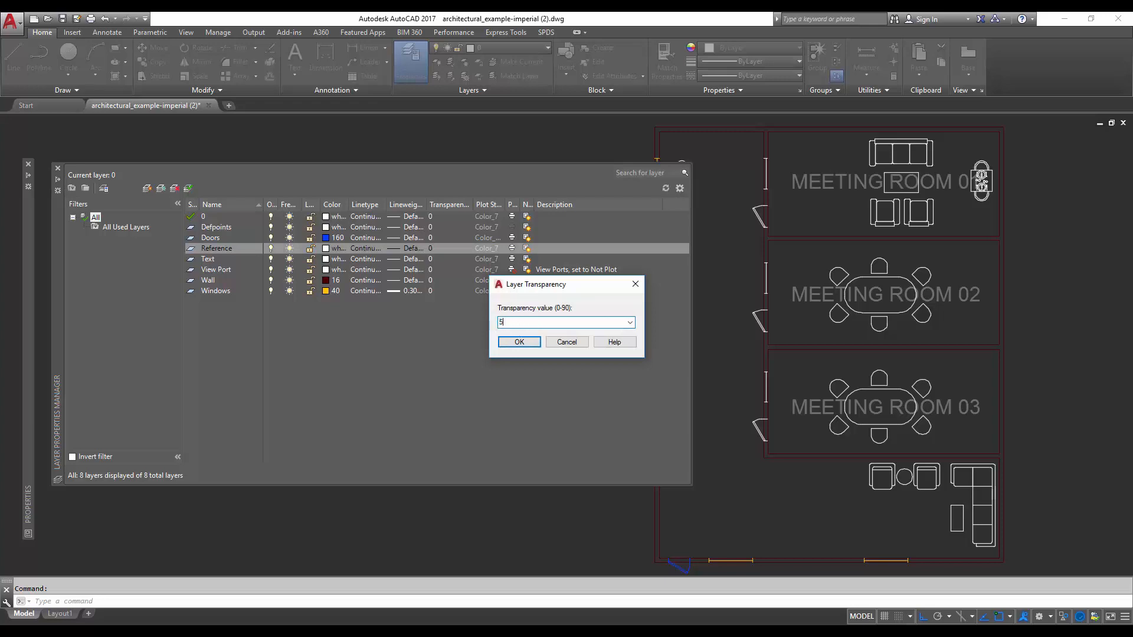
{"action": "left_click", "coordinate": [519, 342]}
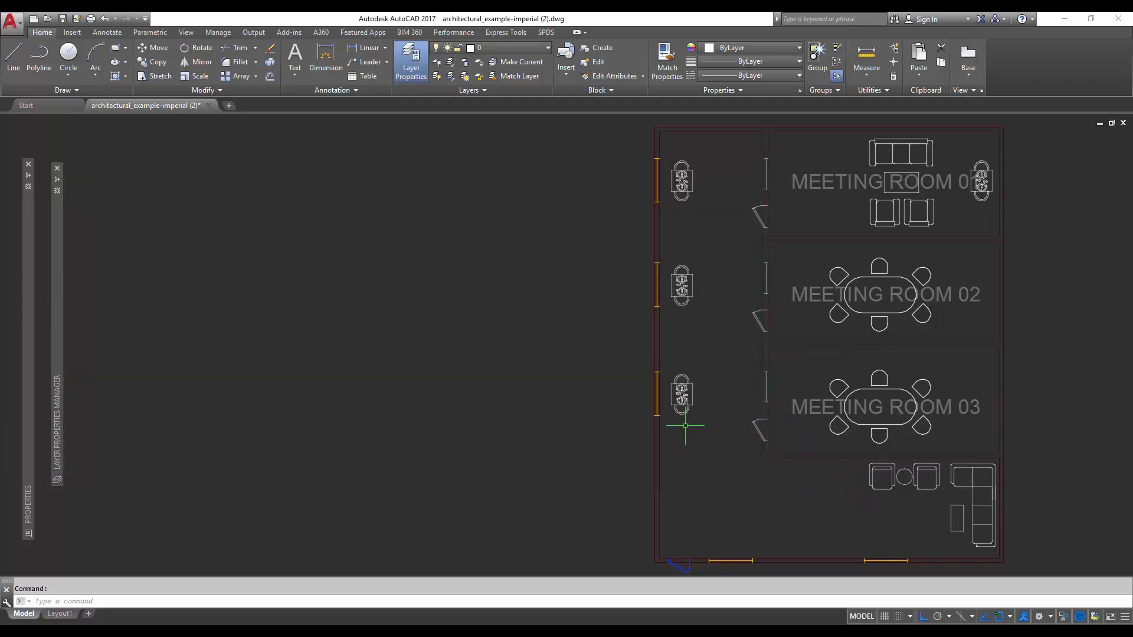
{"action": "mouse_move", "coordinate": [708, 449]}
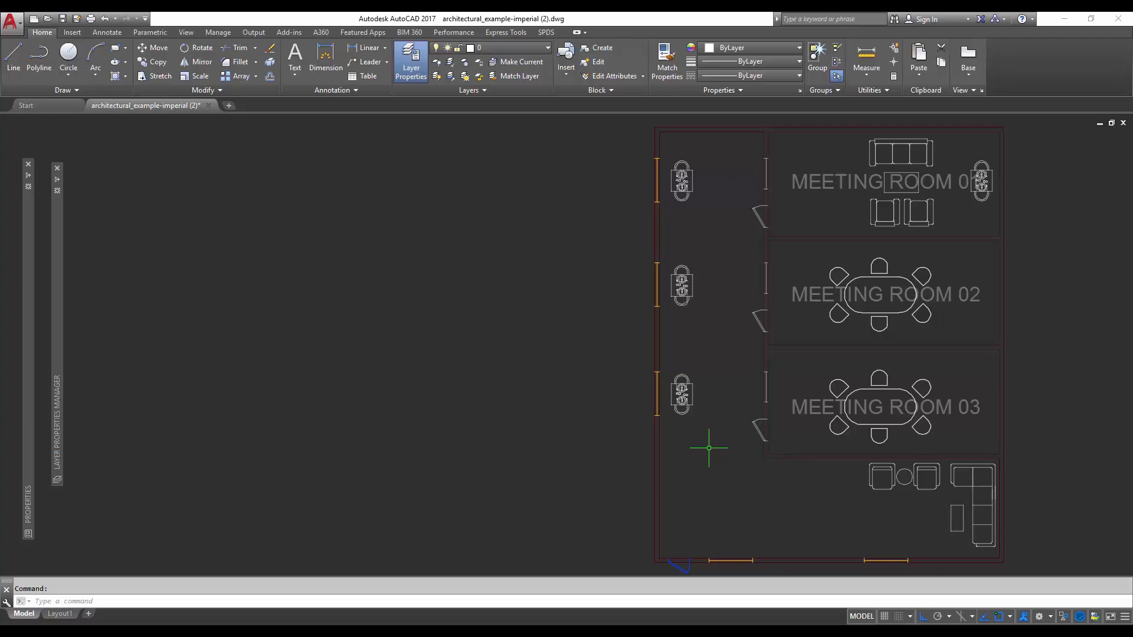
{"action": "mouse_move", "coordinate": [420, 390]}
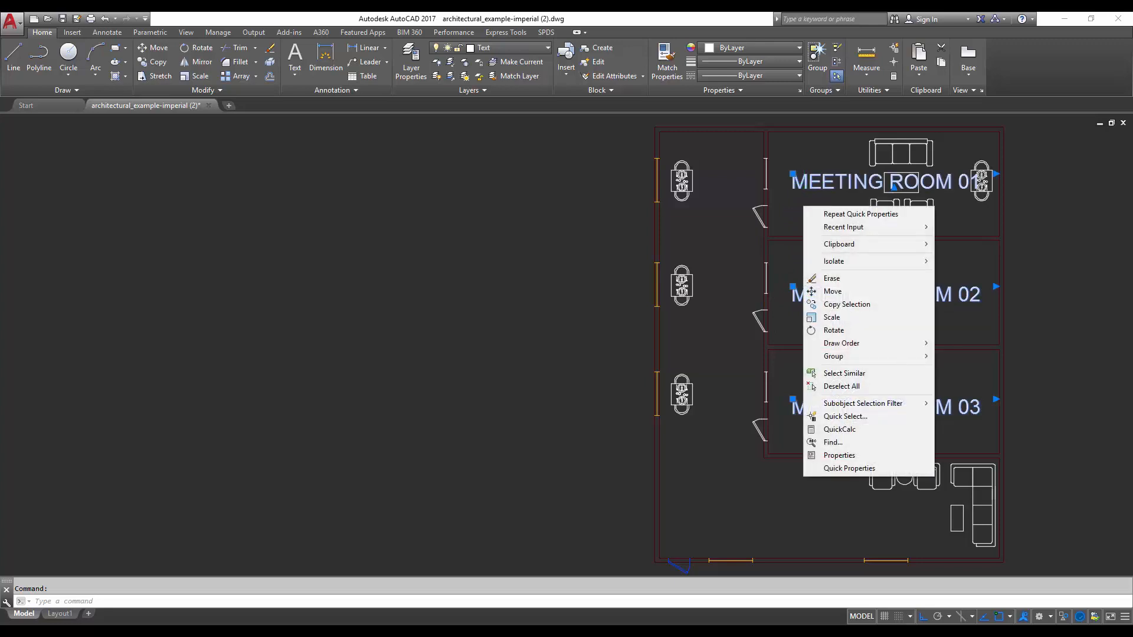
{"action": "mouse_move", "coordinate": [843, 456]}
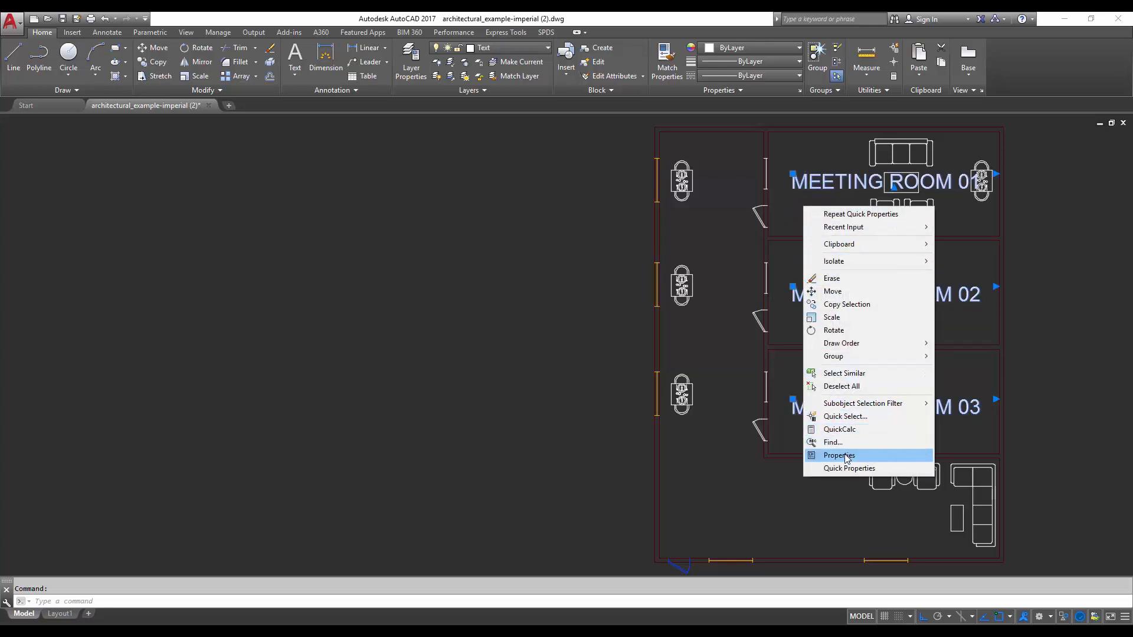
- Set the three Meeting Room labels' Transparency to 60 via Properties
{"action": "left_click", "coordinate": [839, 455]}
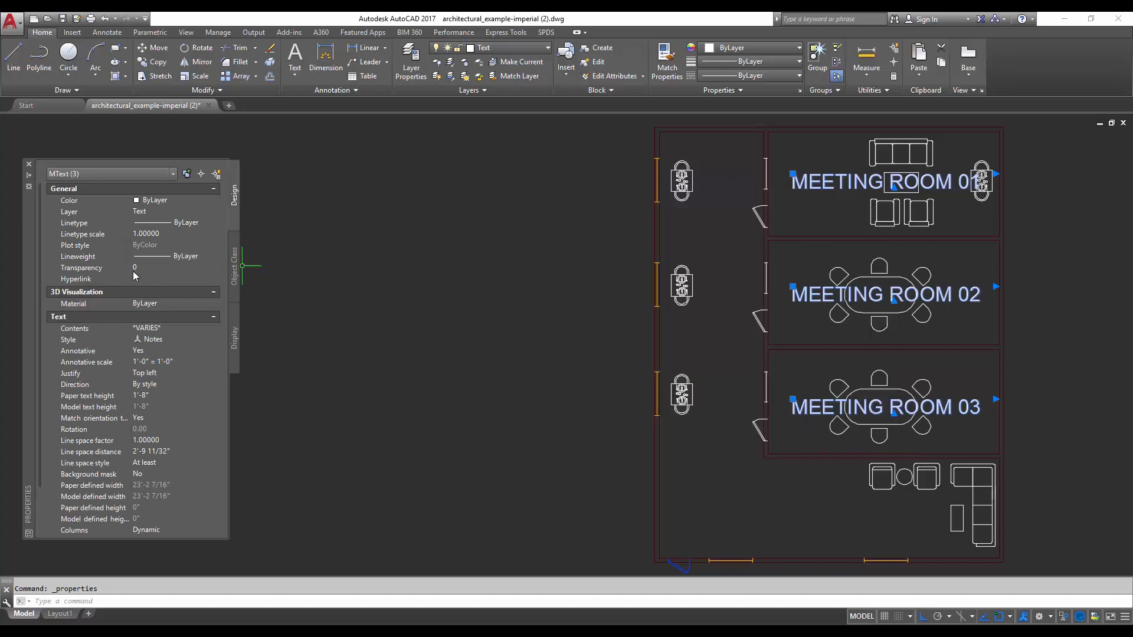
{"action": "left_click", "coordinate": [165, 268]}
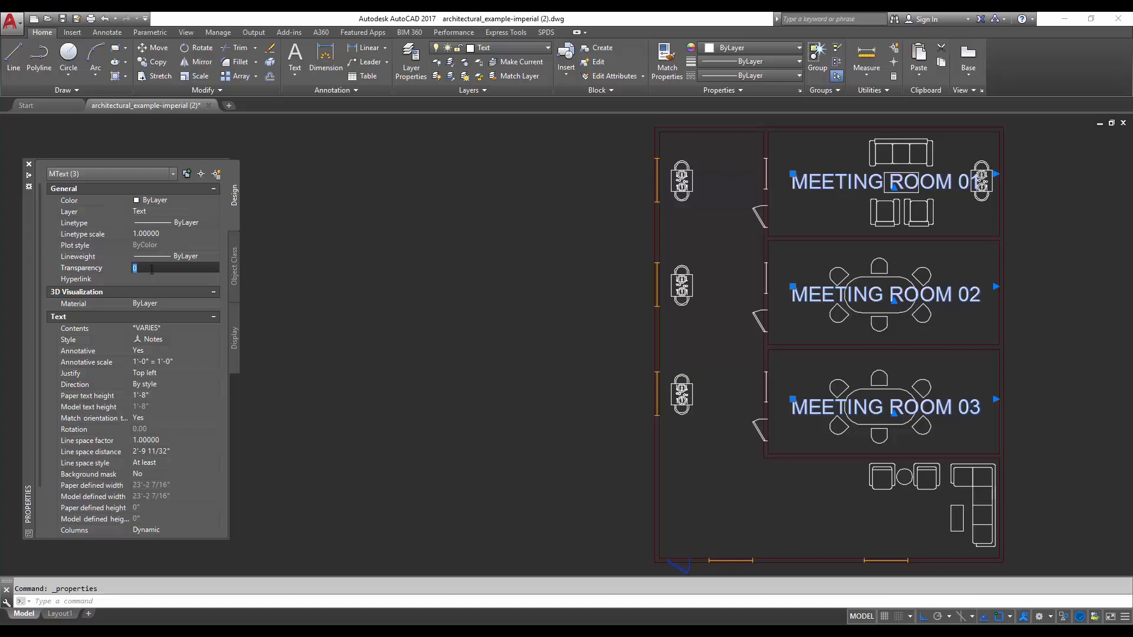
{"action": "type", "text": "60"}
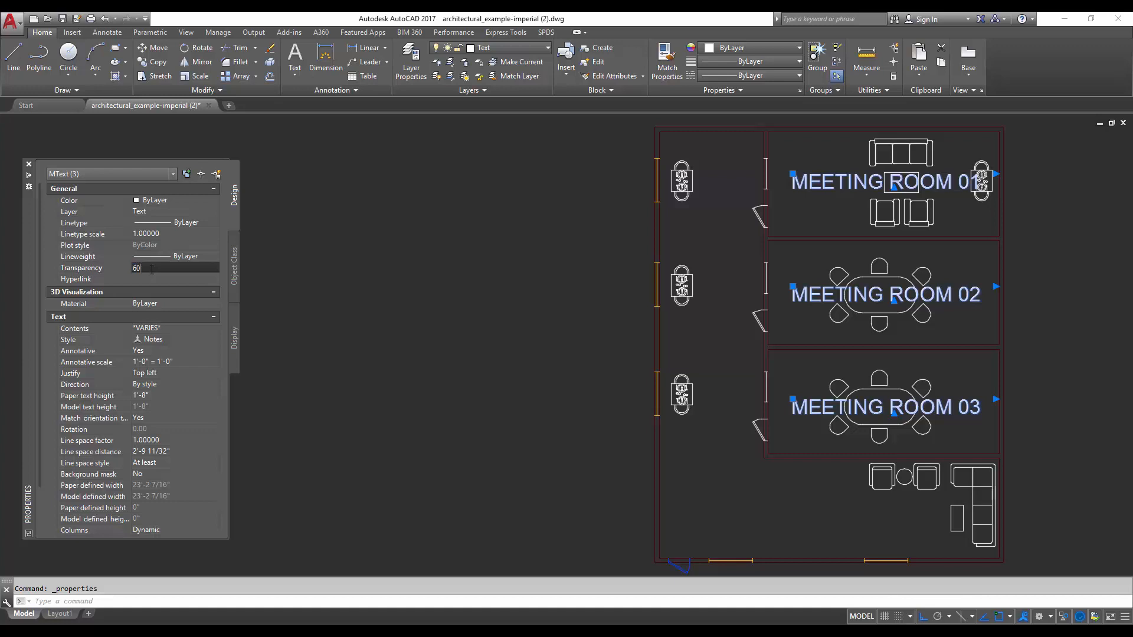
{"action": "key", "text": "Enter"}
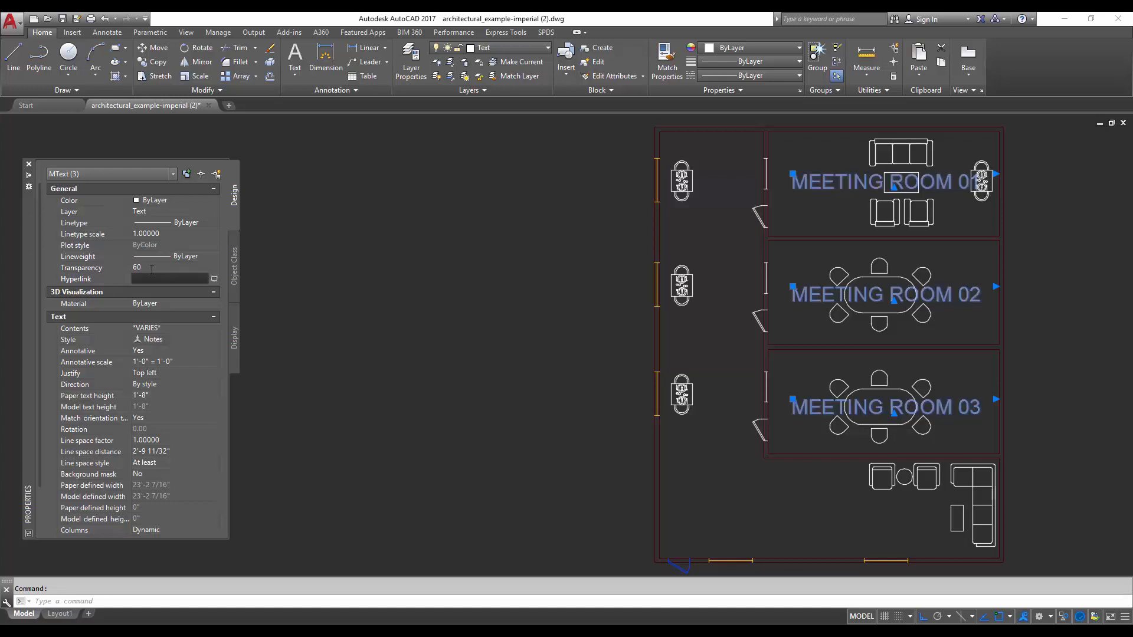
{"action": "left_click", "coordinate": [27, 163]}
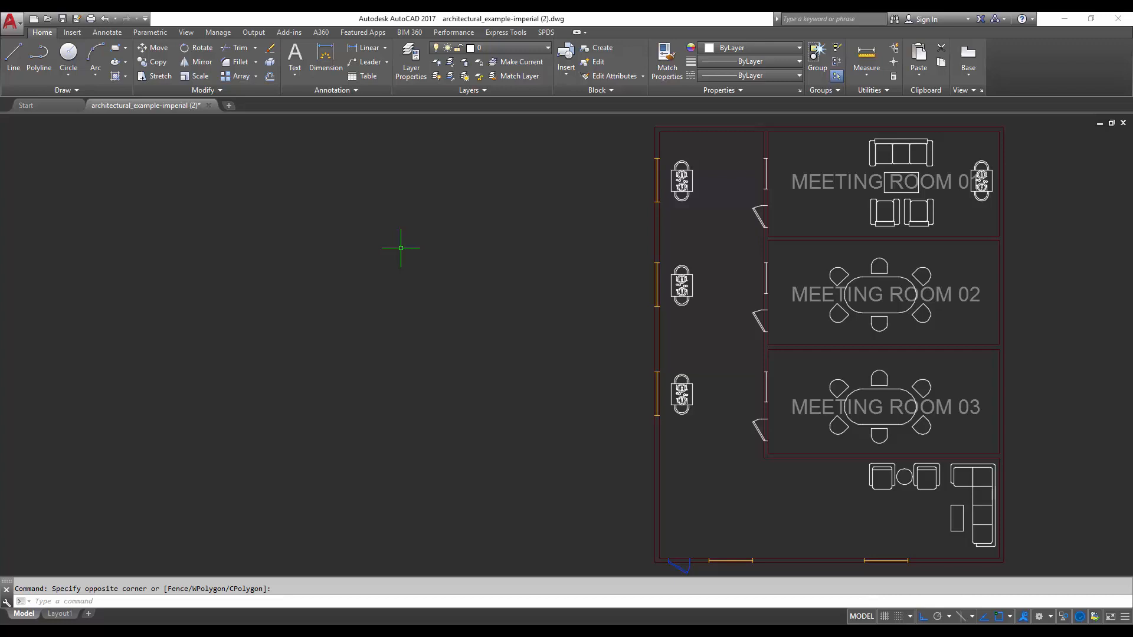
{"action": "mouse_move", "coordinate": [190, 37]}
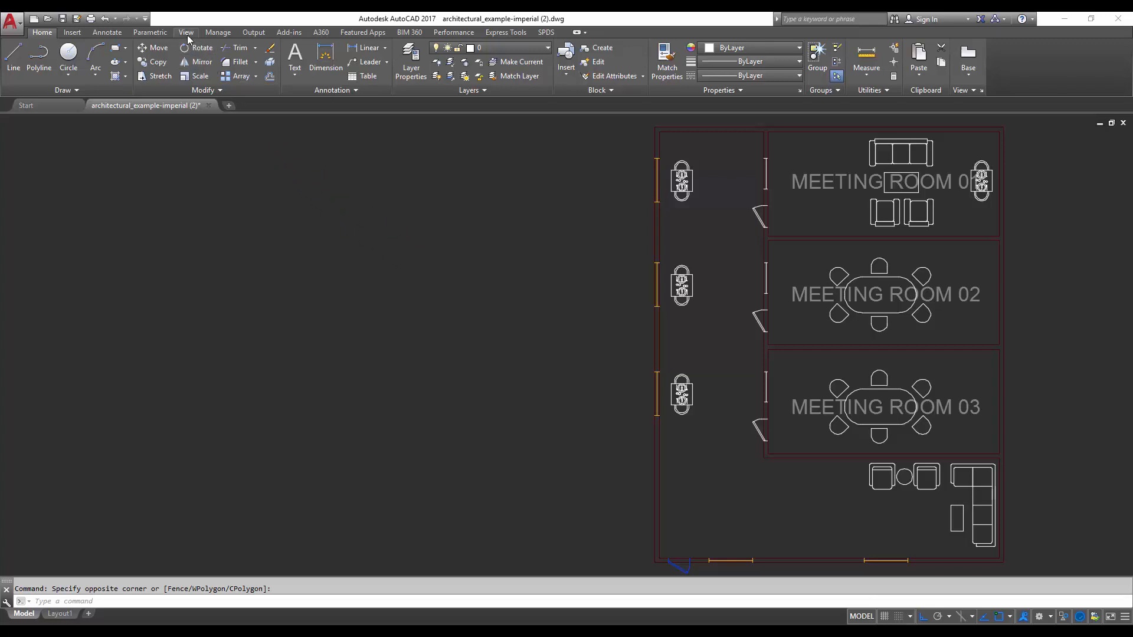
- With nothing selected, set the default object Transparency to 25 in the Properties palette
{"action": "left_click", "coordinate": [185, 33]}
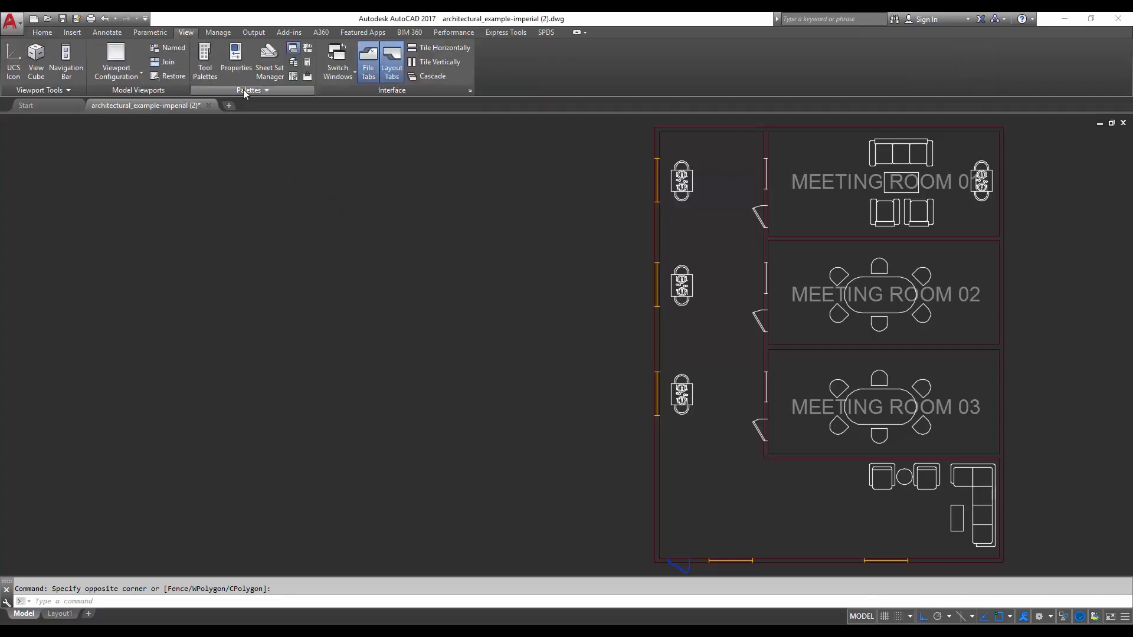
{"action": "left_click", "coordinate": [235, 59]}
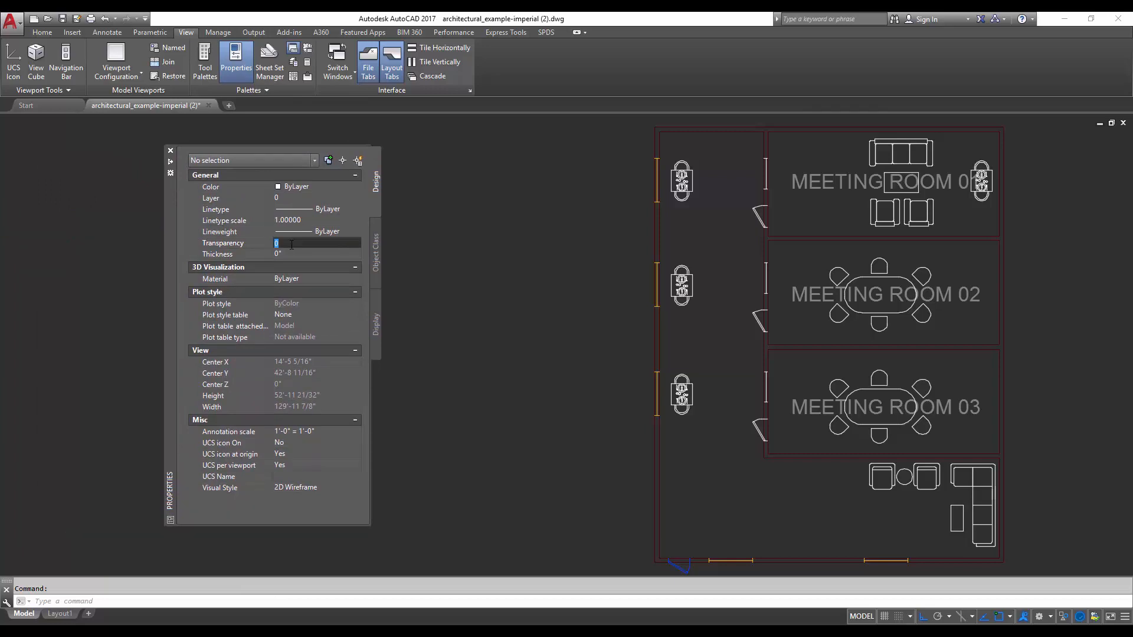
{"action": "type", "text": "25"}
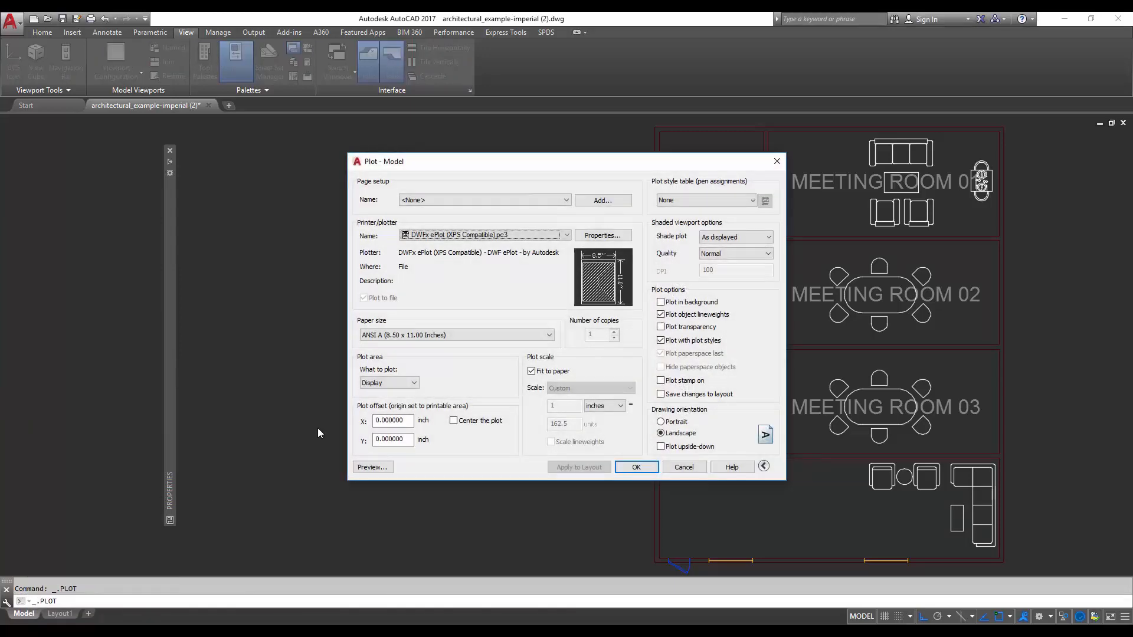
- Check Plot transparency under Plot options in the Plot - Model dialog
{"action": "left_click_drag", "start_coordinate": [383, 161], "coordinate": [256, 164]}
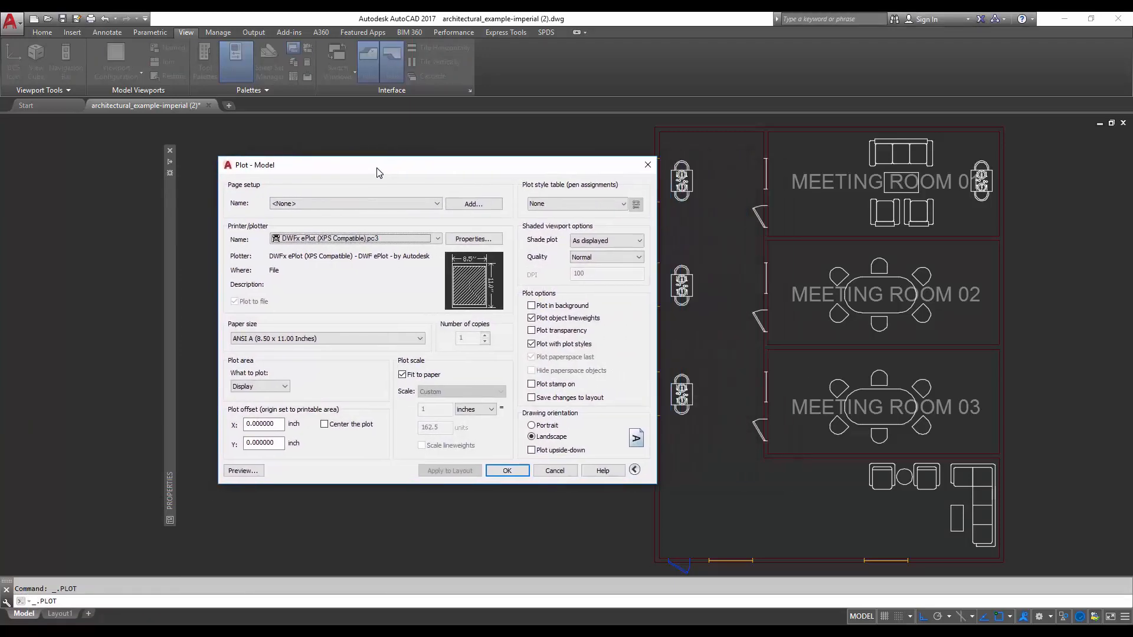
{"action": "left_click", "coordinate": [531, 331]}
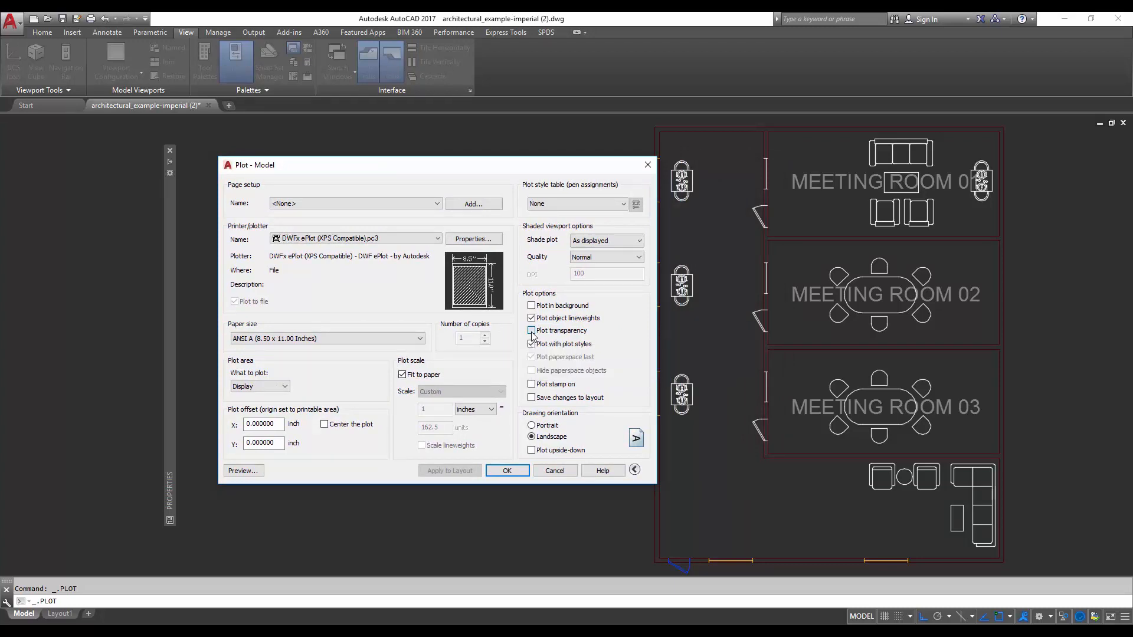
{"action": "left_click", "coordinate": [531, 330]}
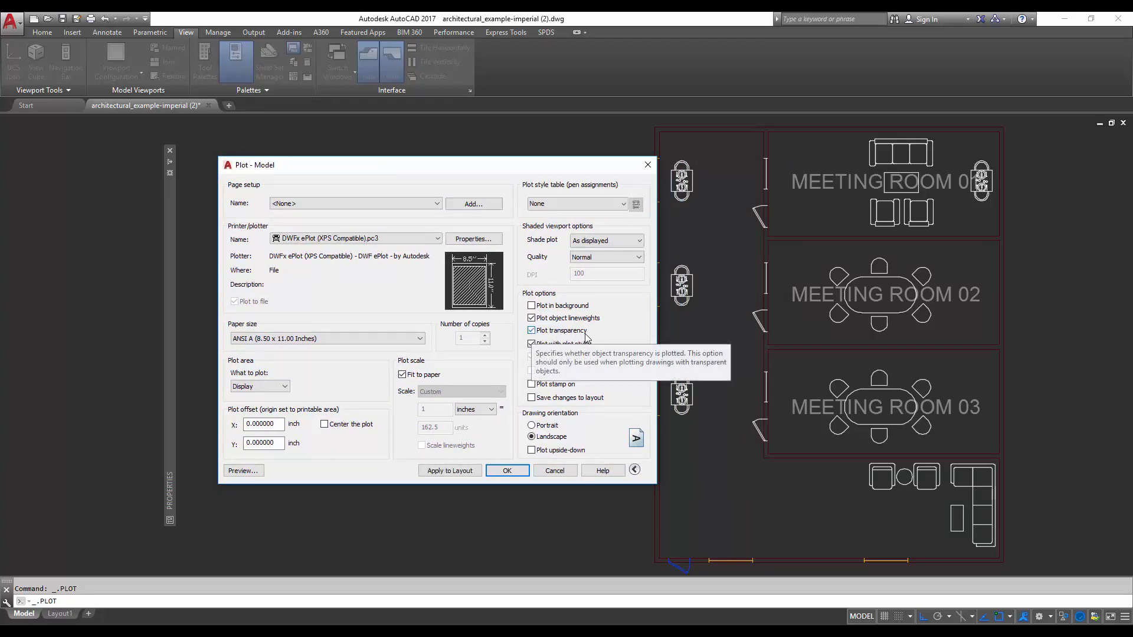